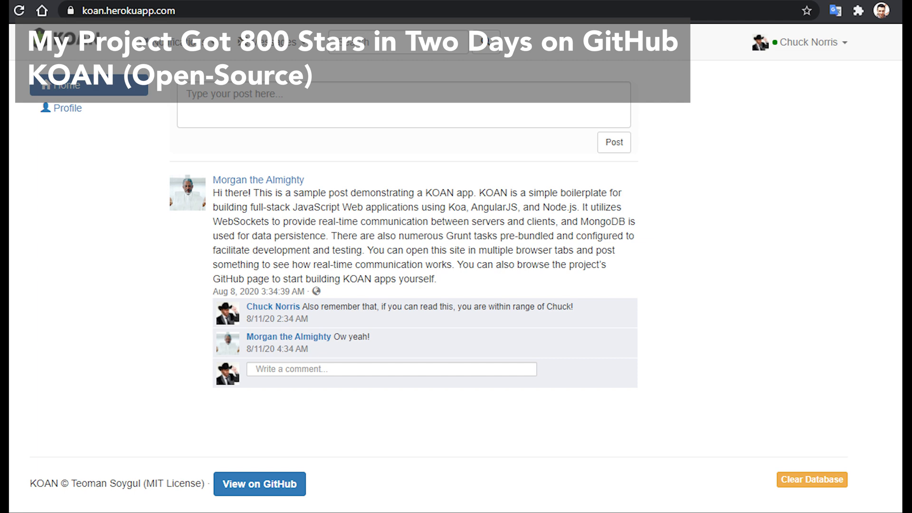
Step: Switch to the Extly News 'Node Roundup' article and follow its KOAN section link
click(259, 484)
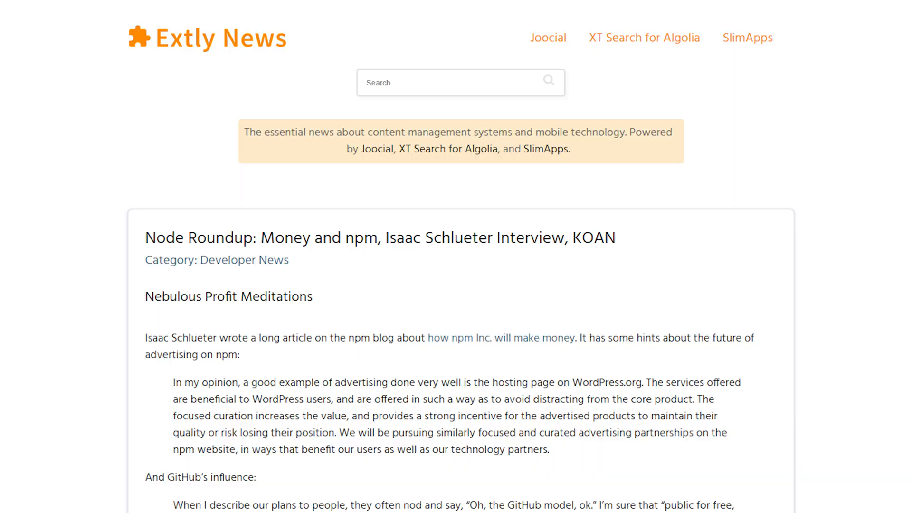
scroll(down, 3)
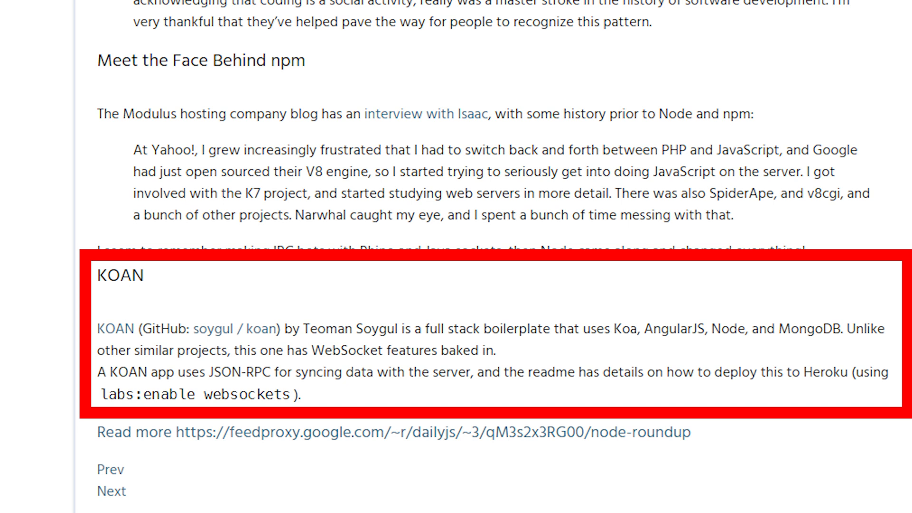
click(236, 328)
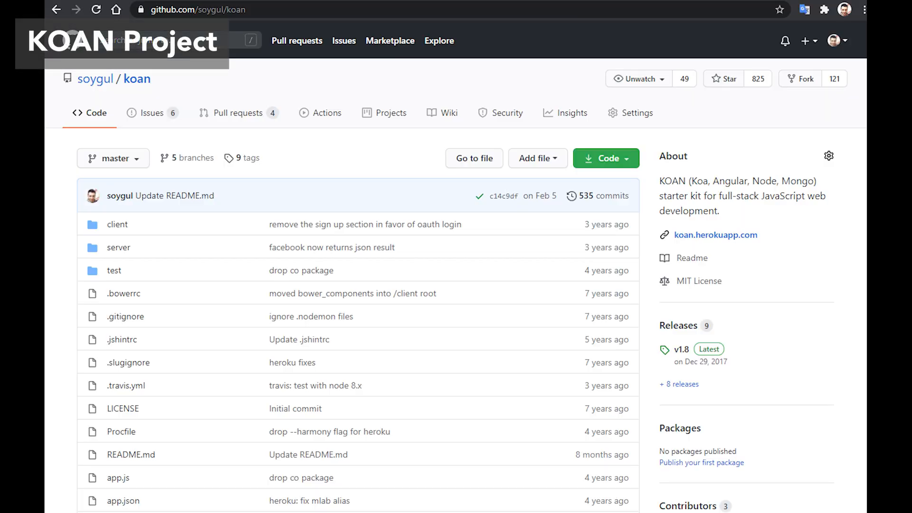
Step: Scroll through the soygul/koan repository page showing its file list and About summary
scroll(down, 3)
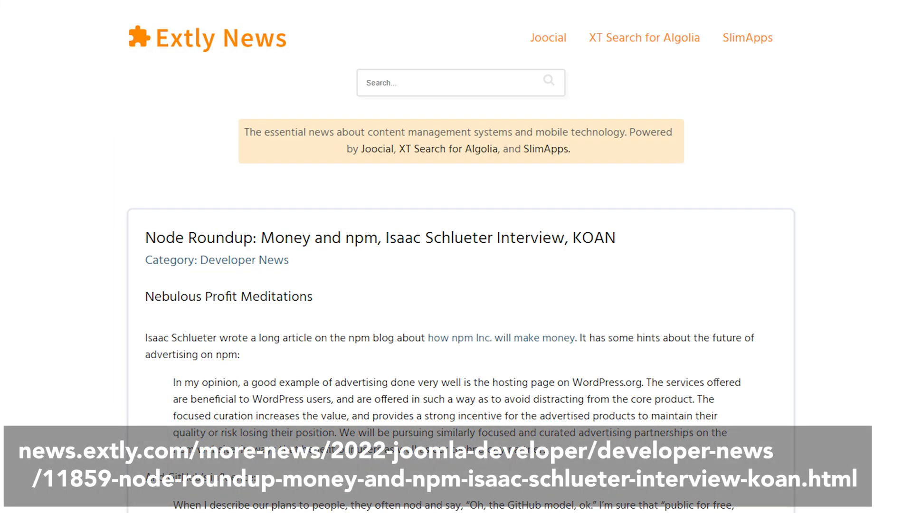
scroll(down, 3)
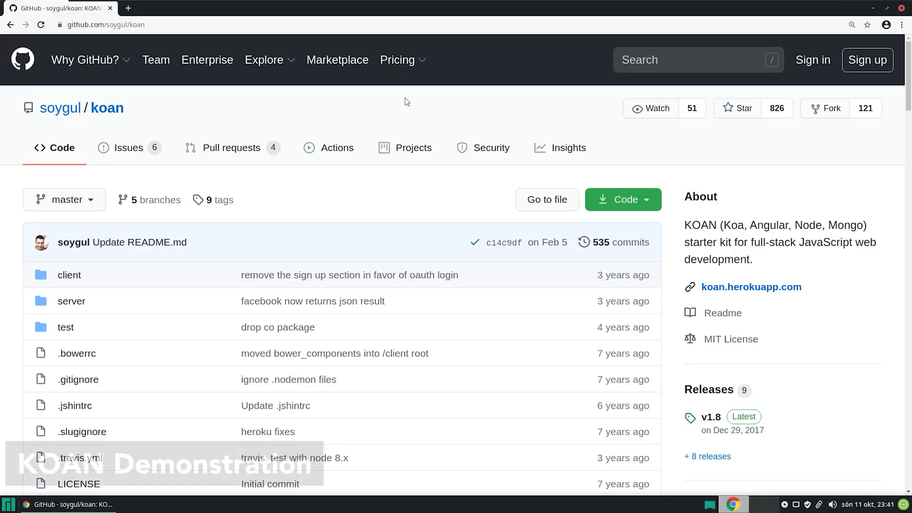
mouse_move(459, 108)
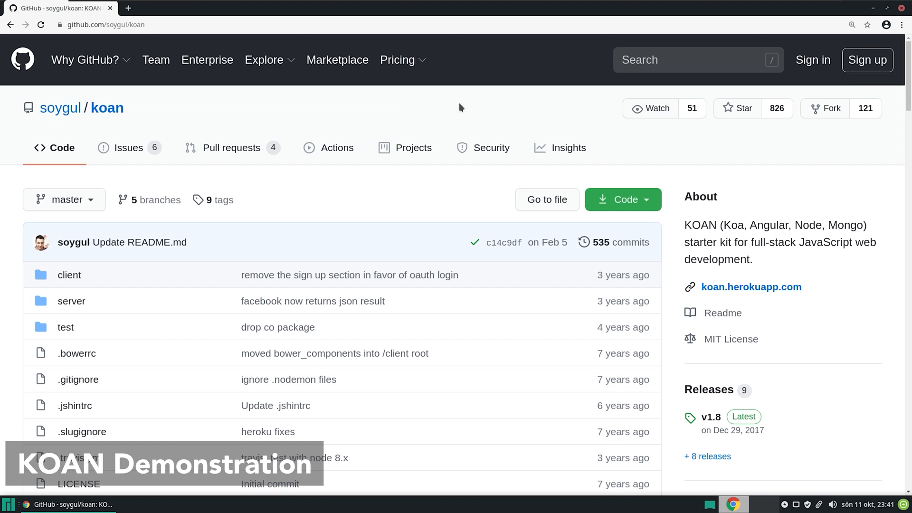
mouse_move(456, 113)
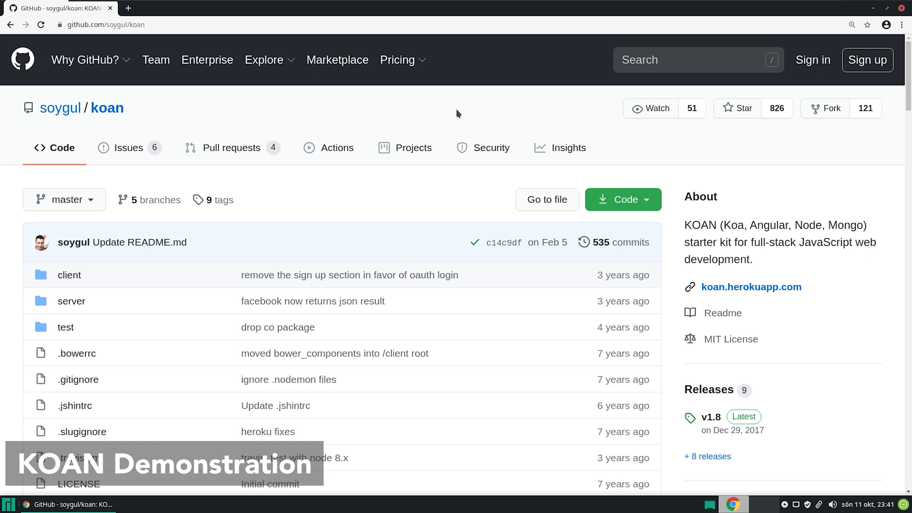
mouse_move(907, 79)
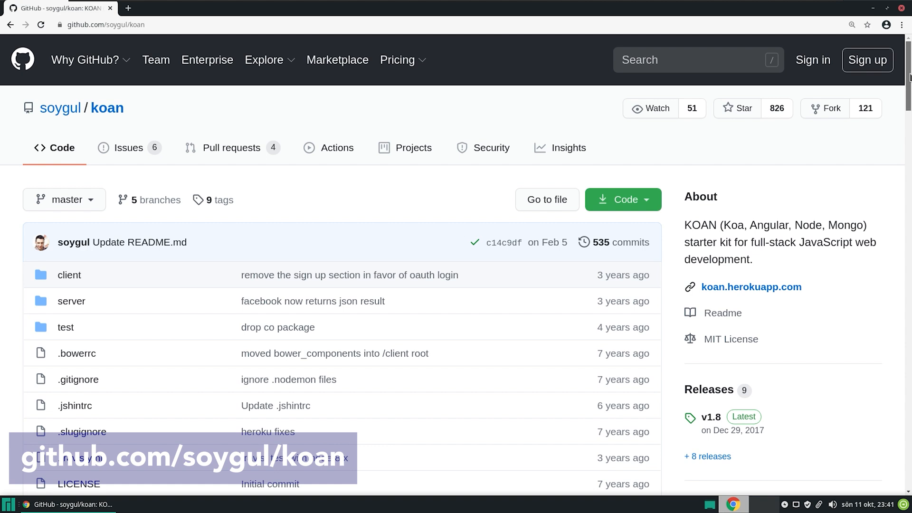
Step: Read down the KOAN README from the tech stack to The Name section
scroll(down, 3)
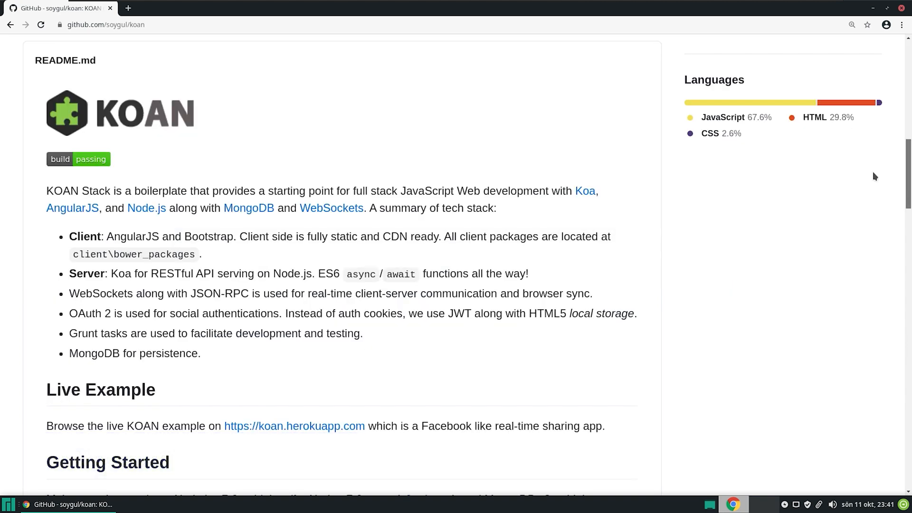
scroll(down, 3)
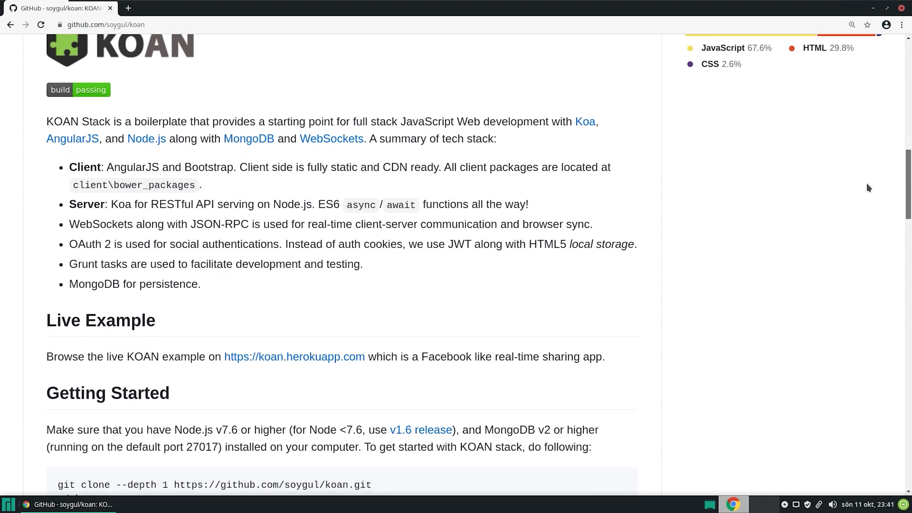
scroll(down, 3)
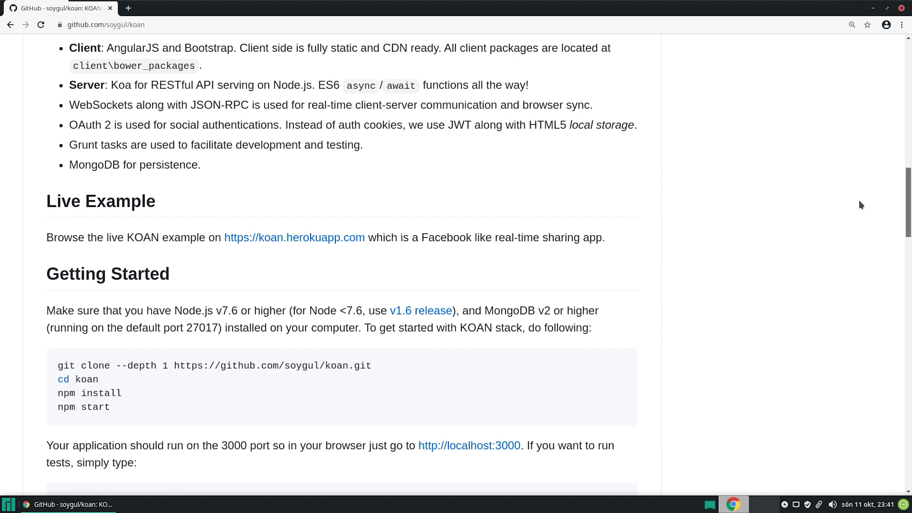
scroll(down, 3)
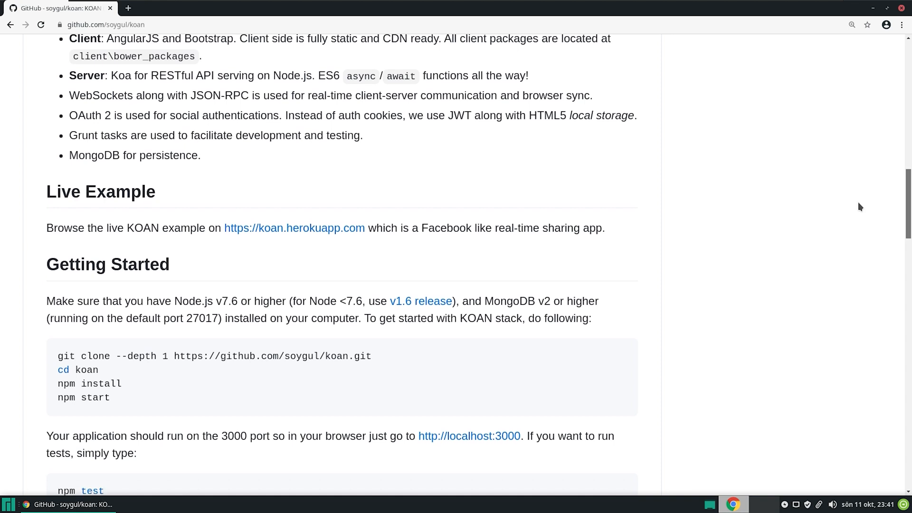
scroll(down, 3)
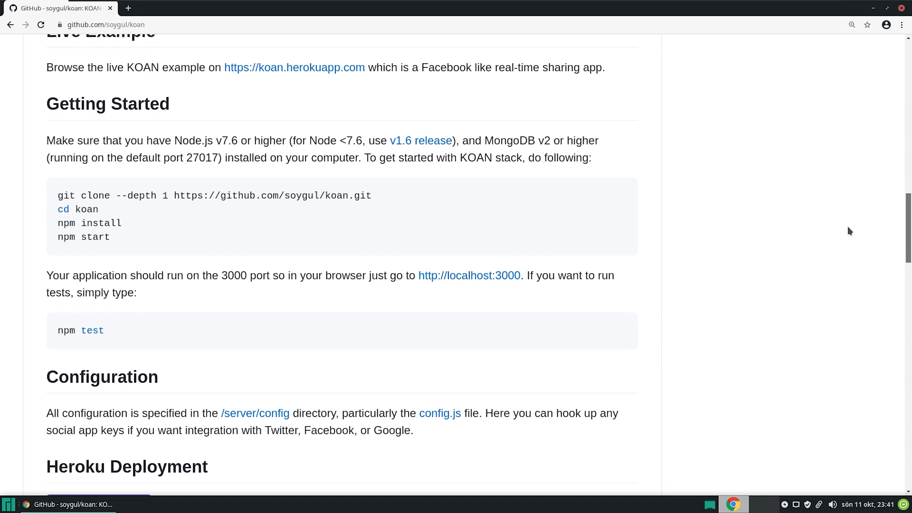
scroll(down, 3)
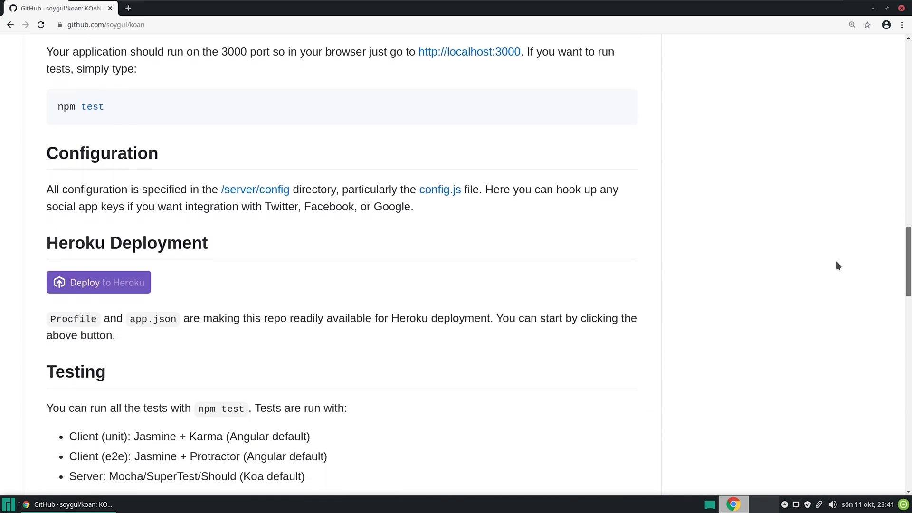
scroll(down, 3)
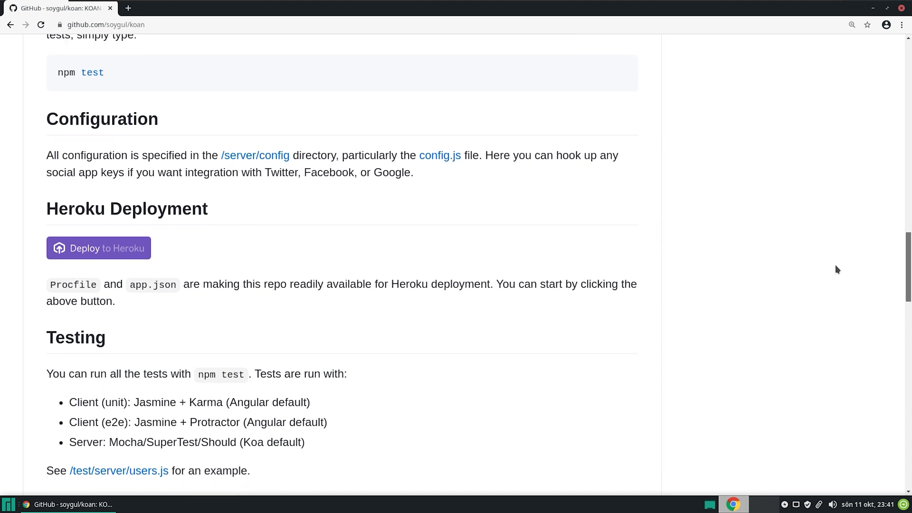
scroll(down, 3)
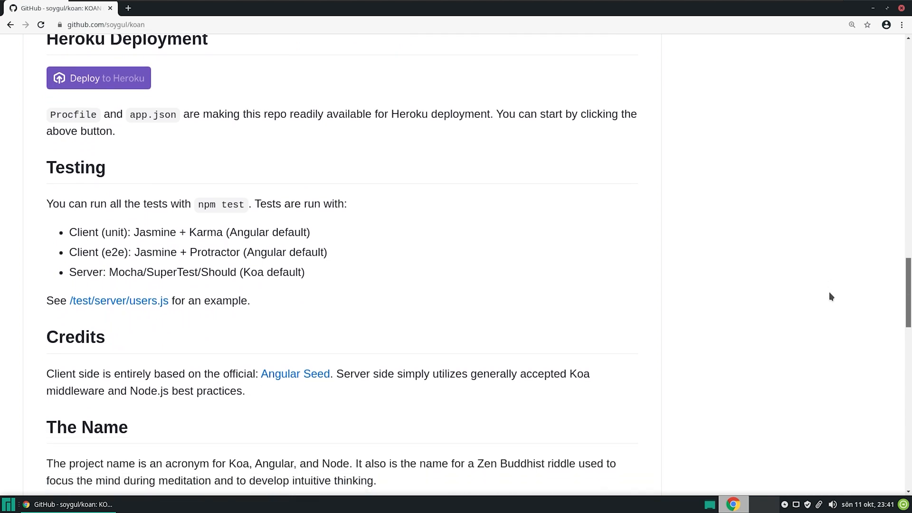
scroll(down, 3)
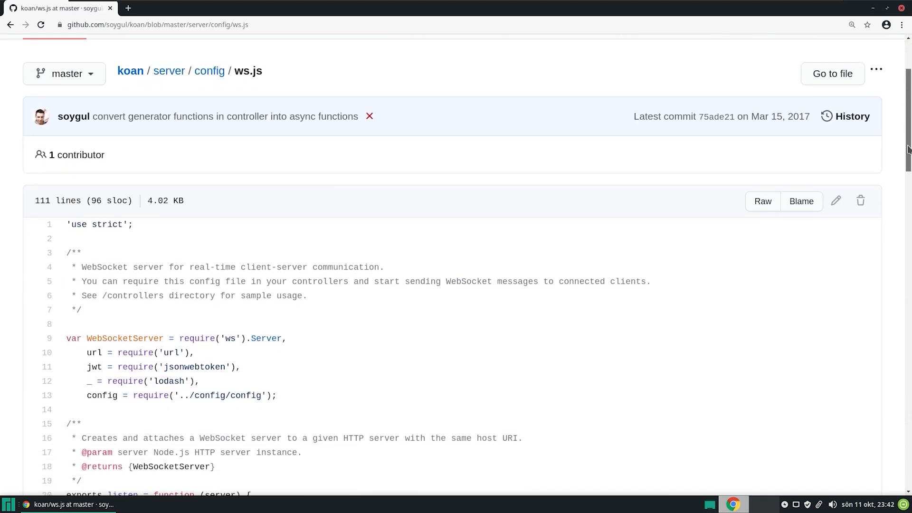
scroll(down, 3)
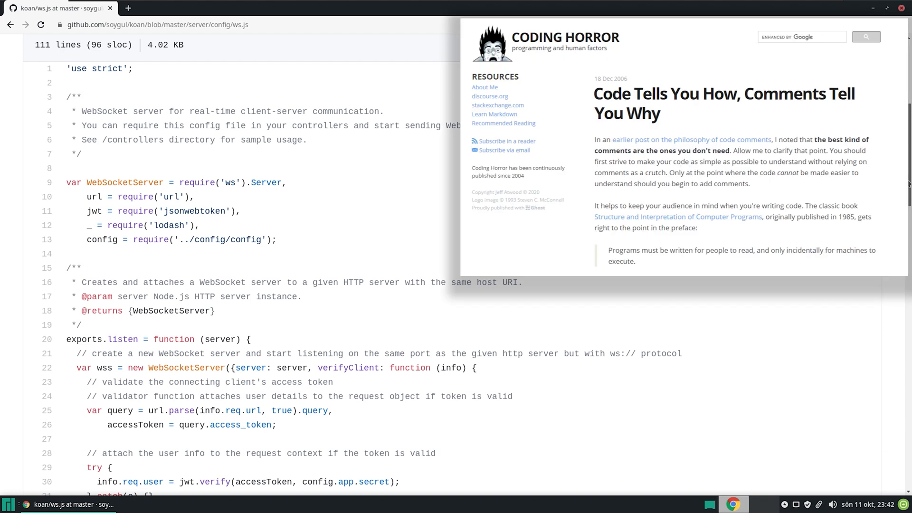
scroll(down, 3)
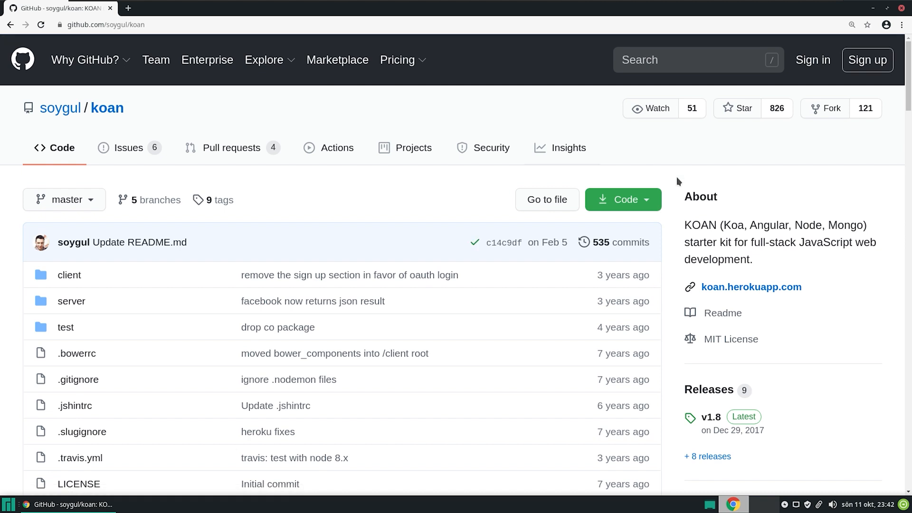
Step: Open the koan.herokuapp.com demo login page from the About box in a new tab
click(751, 286)
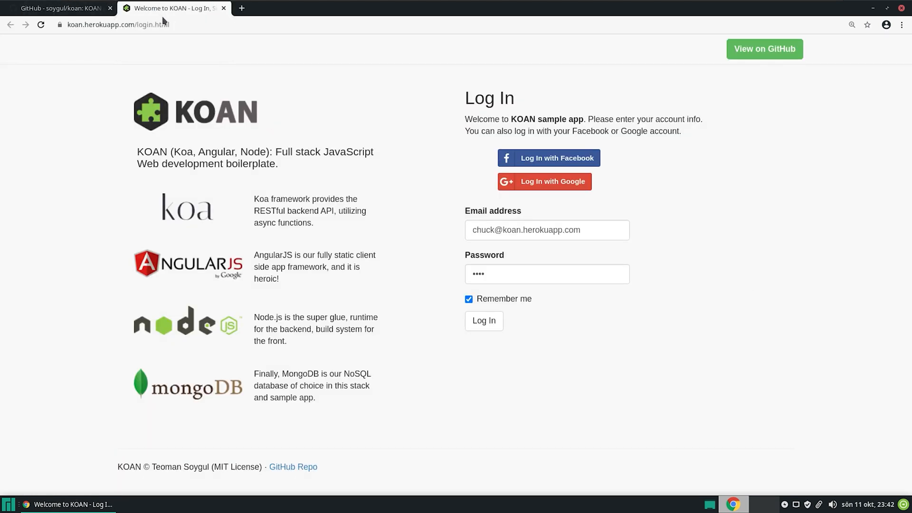
mouse_move(608, 105)
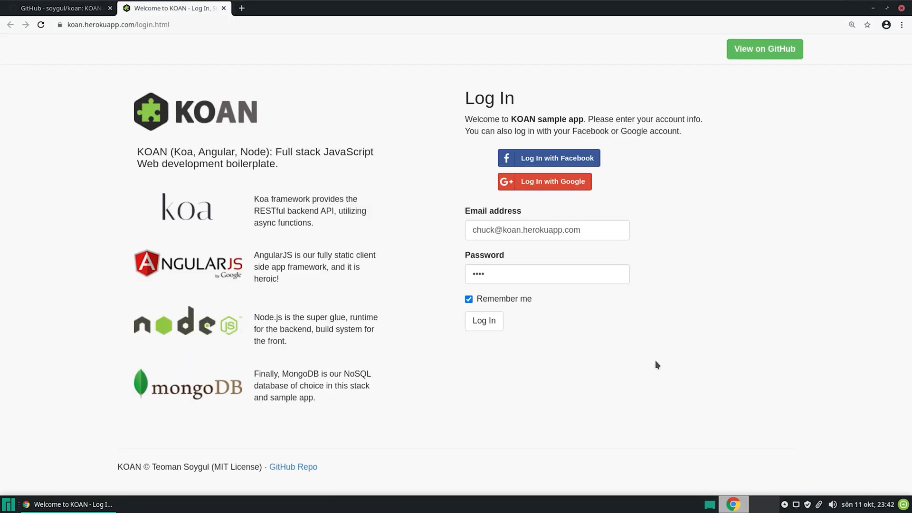
Step: Log in as Chuck Norris, publish 'test post', and add the comment 'test comment'
click(482, 321)
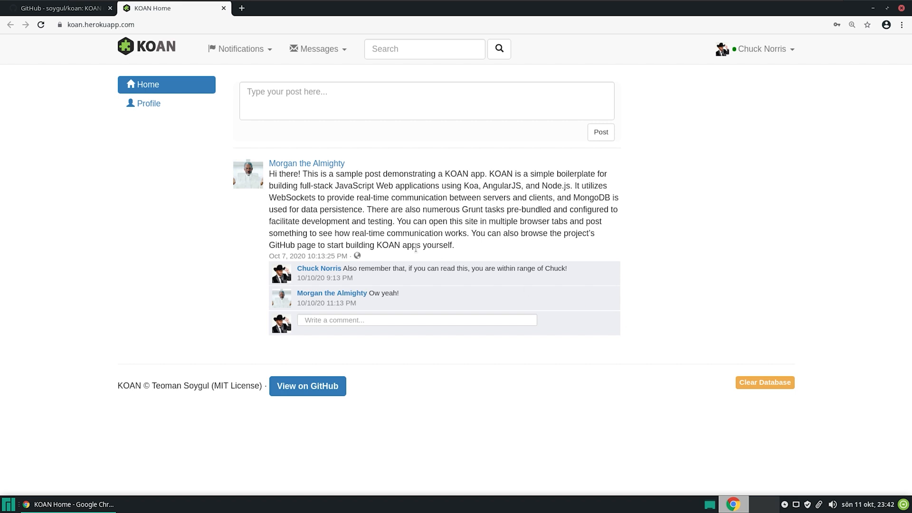
text(test)
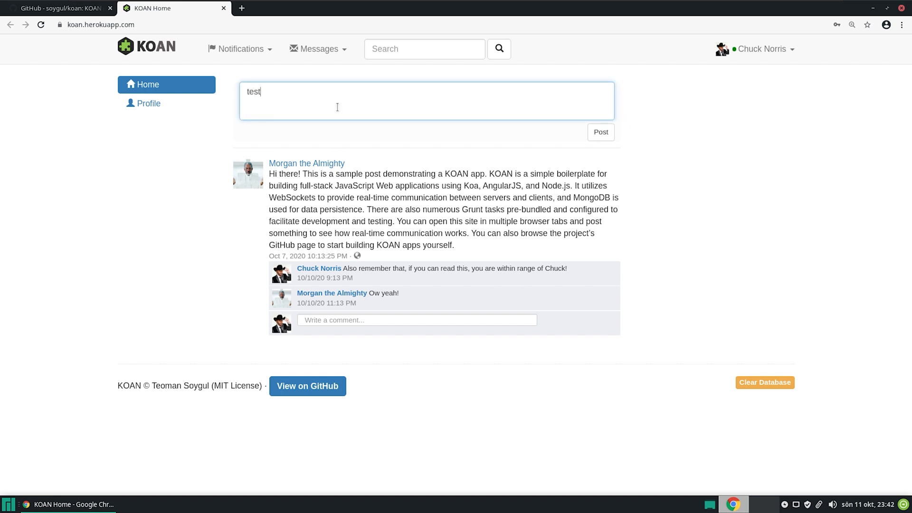
text(post)
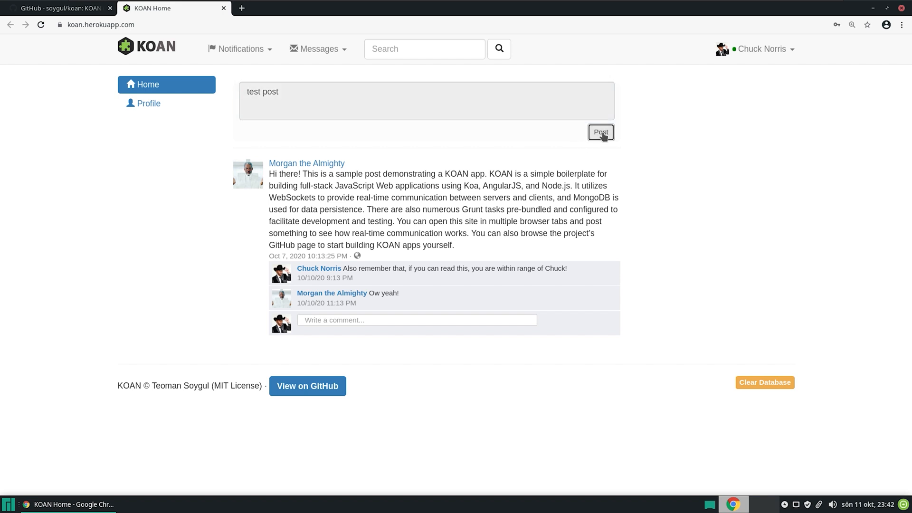
click(600, 132)
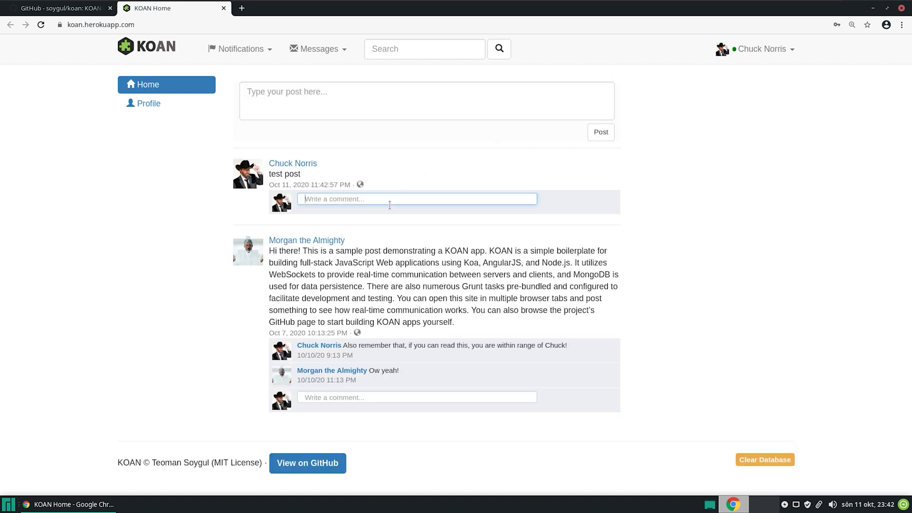
text(test comment)
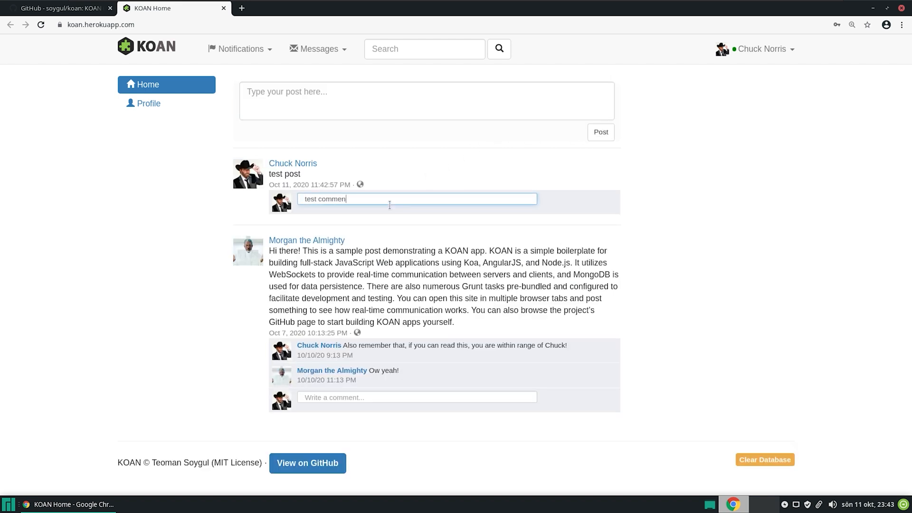
key(Return)
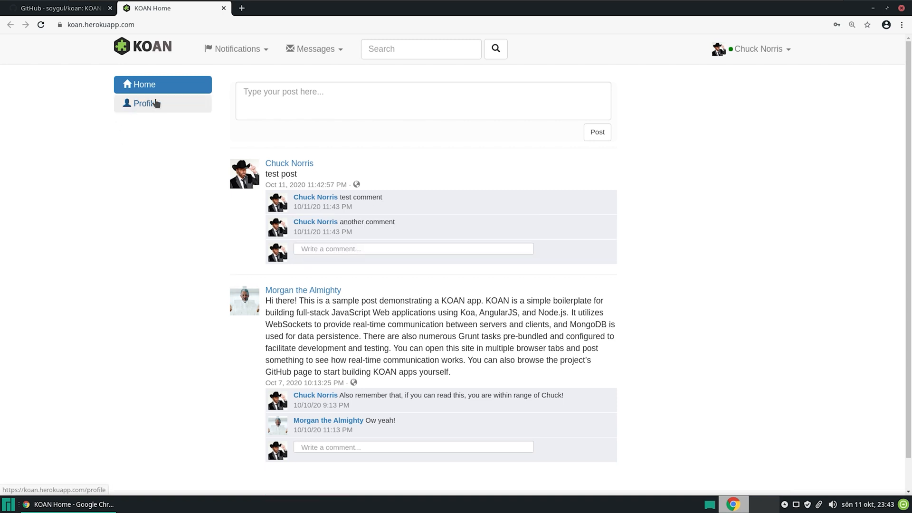
click(144, 103)
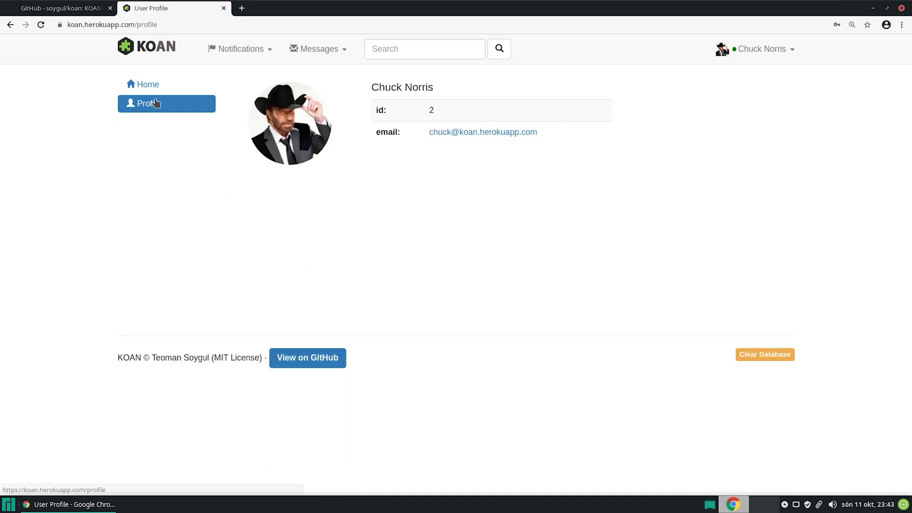
click(239, 49)
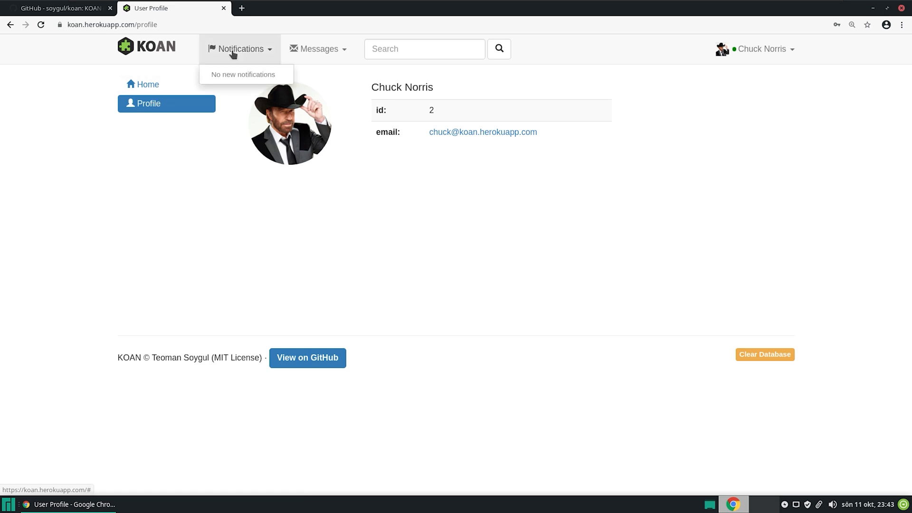
click(318, 49)
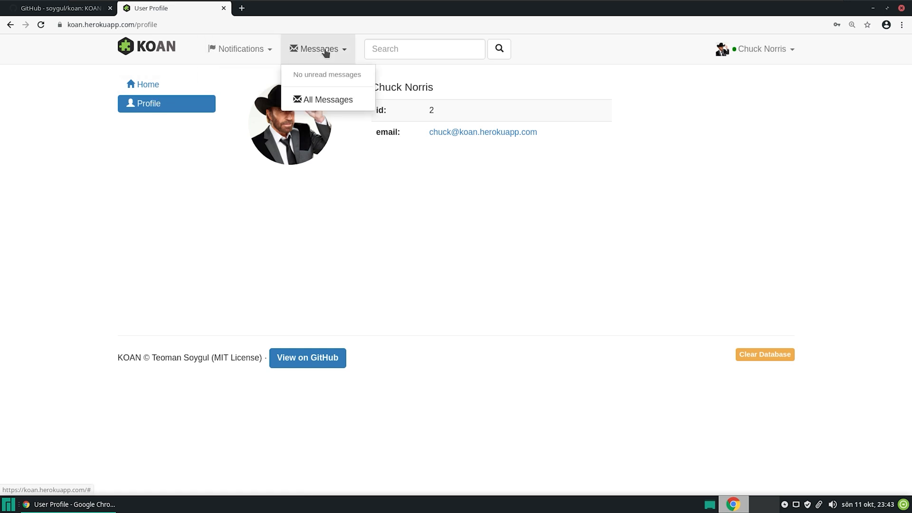
click(425, 213)
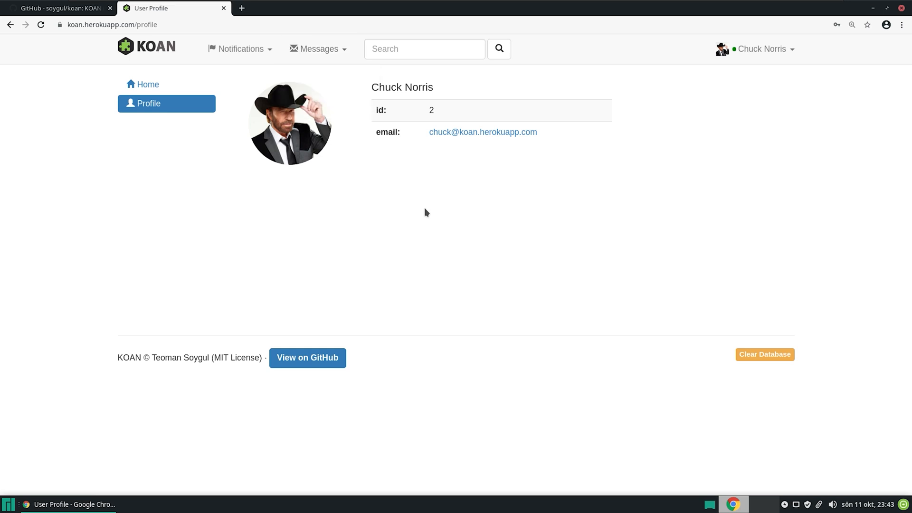
mouse_move(133, 63)
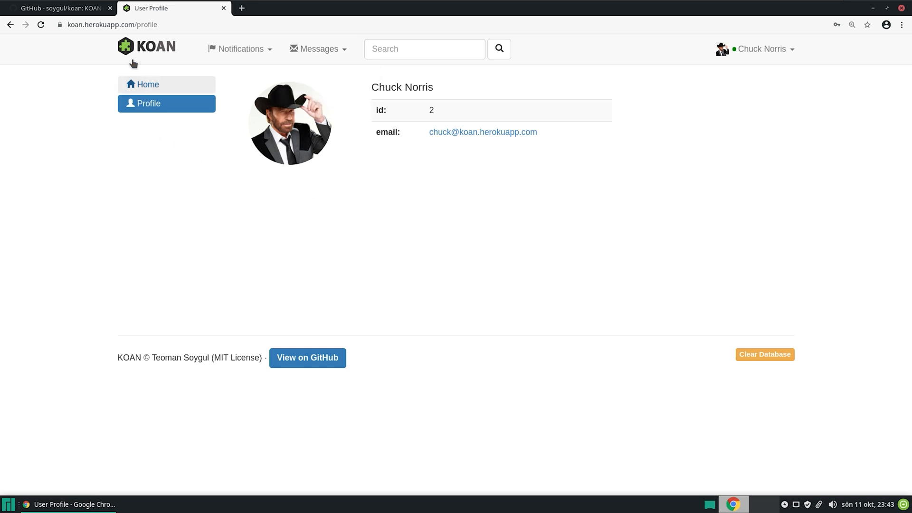
mouse_move(814, 4)
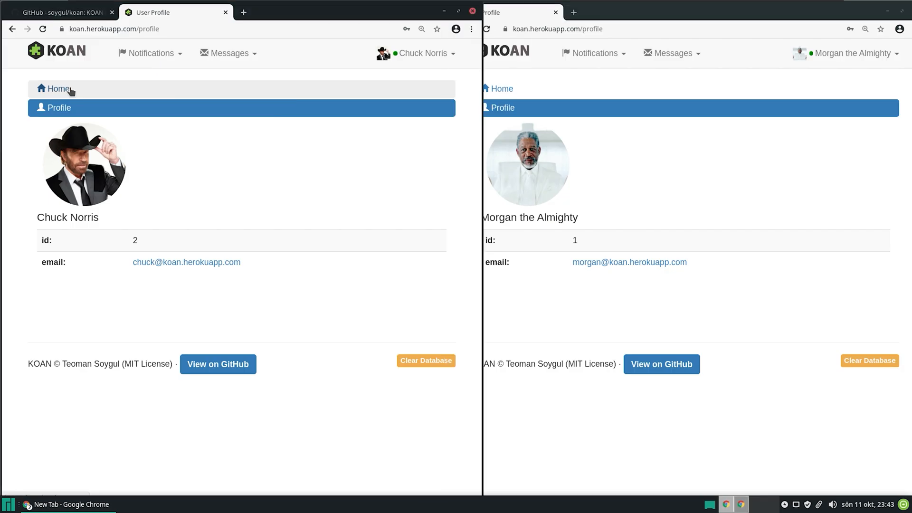
Step: Return the left window to Home and post 'howdy' as Morgan the Almighty
click(60, 88)
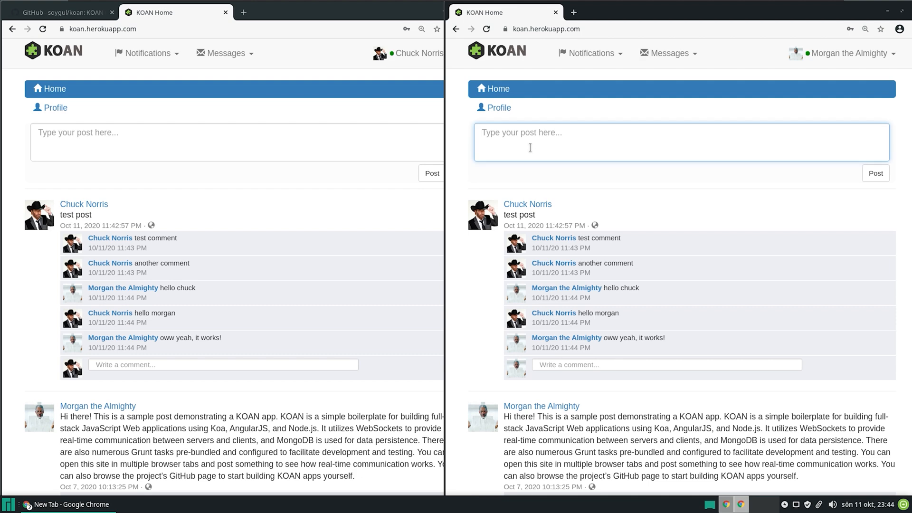
text(howdy)
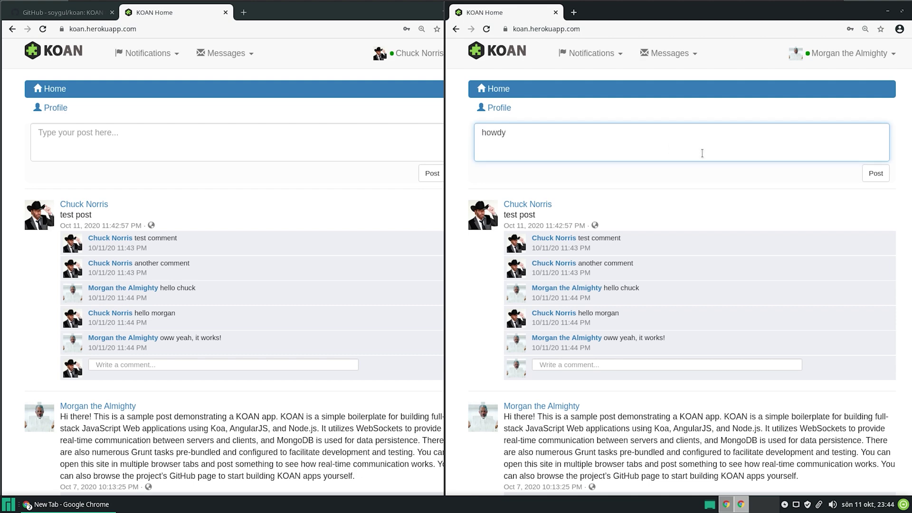
click(876, 173)
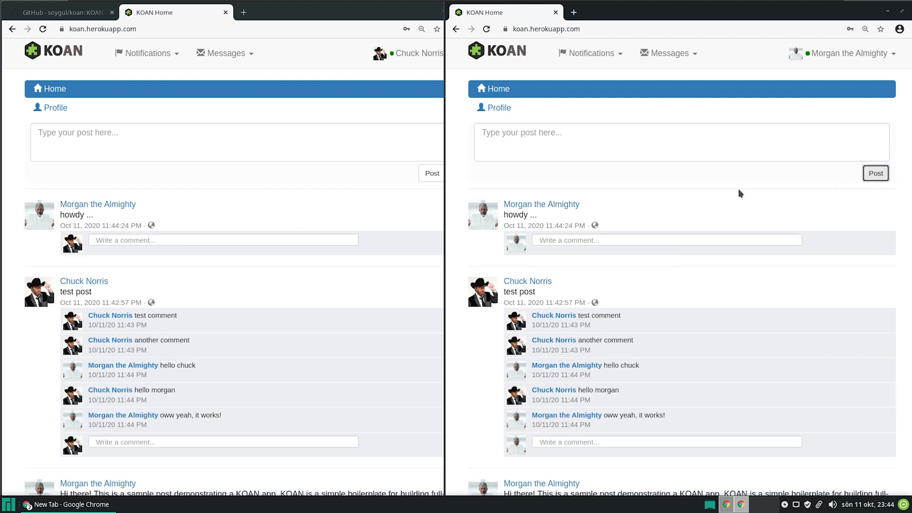